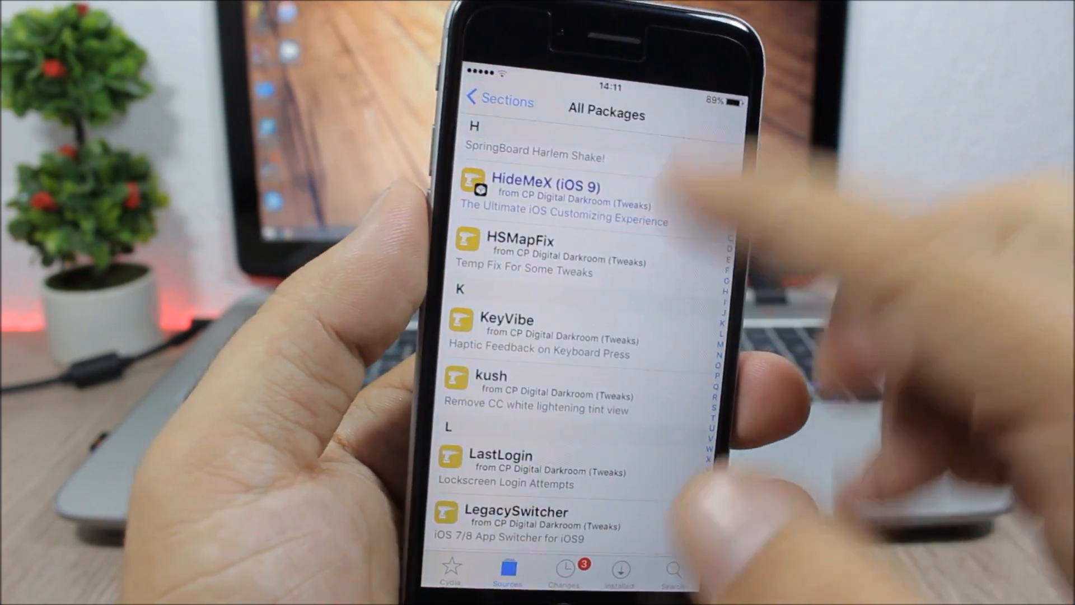
# Step: Scroll through CP Digital Darkroom's package list from HideMeX (iOS 9) toward LegacySwitcher
pyautogui.scroll(-3)
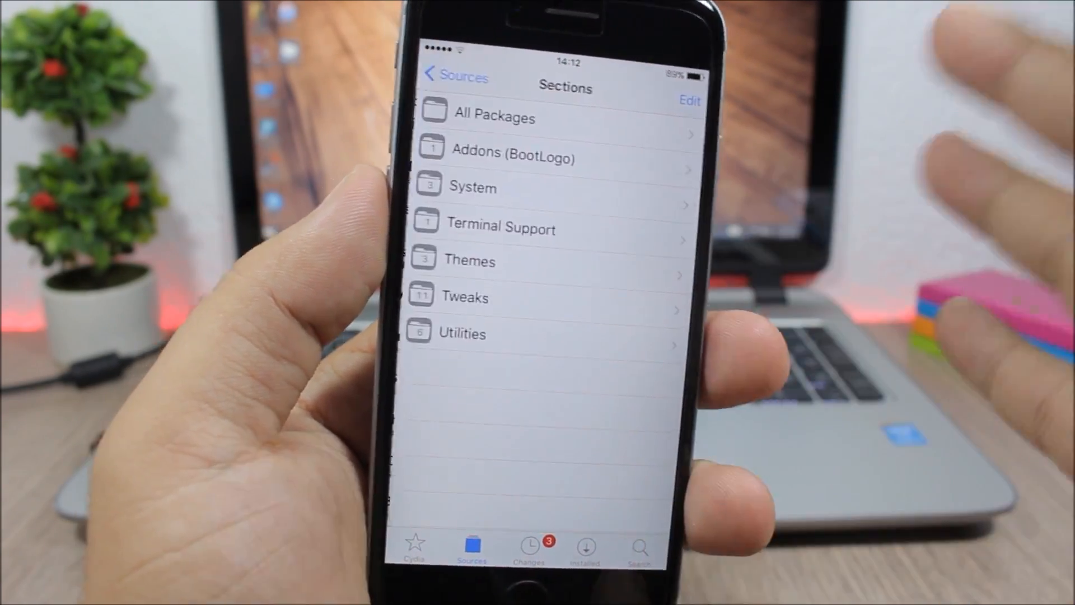
# Step: Browse Karen's Pineapple Repo All Packages list of tweaks and utilities, then leave it
pyautogui.click(494, 118)
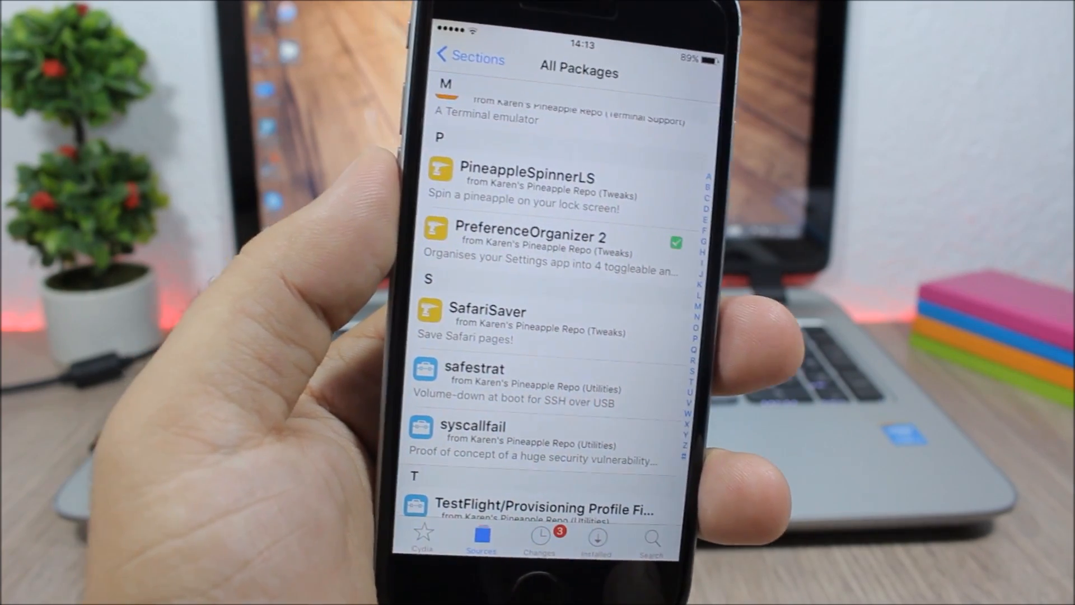
pyautogui.click(481, 539)
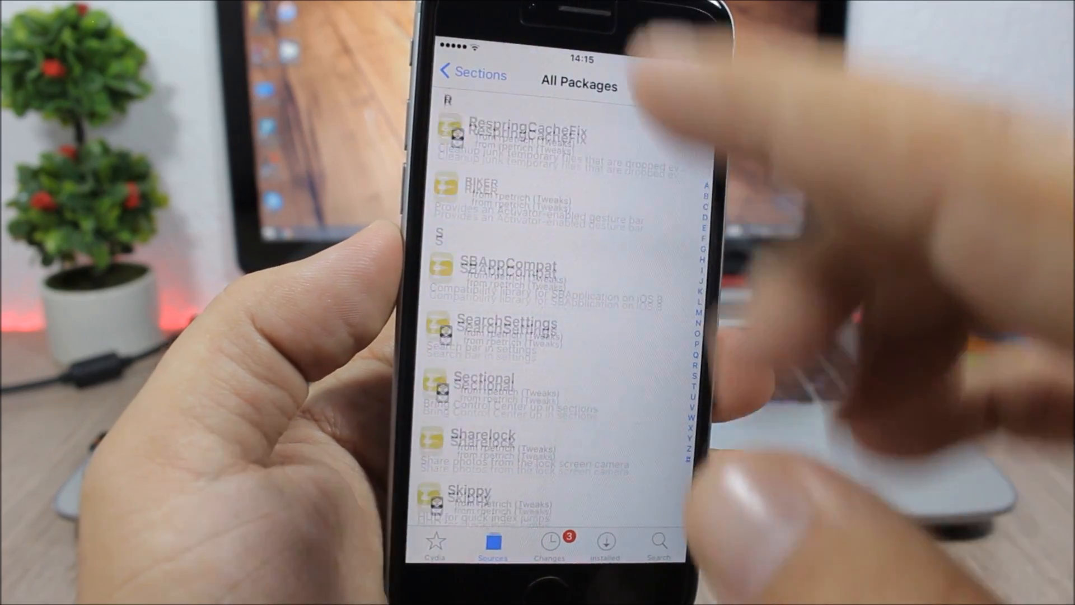
# Step: Scroll down rpetrich's full package list past SBAppCompat and Sharelock
pyautogui.scroll(-3)
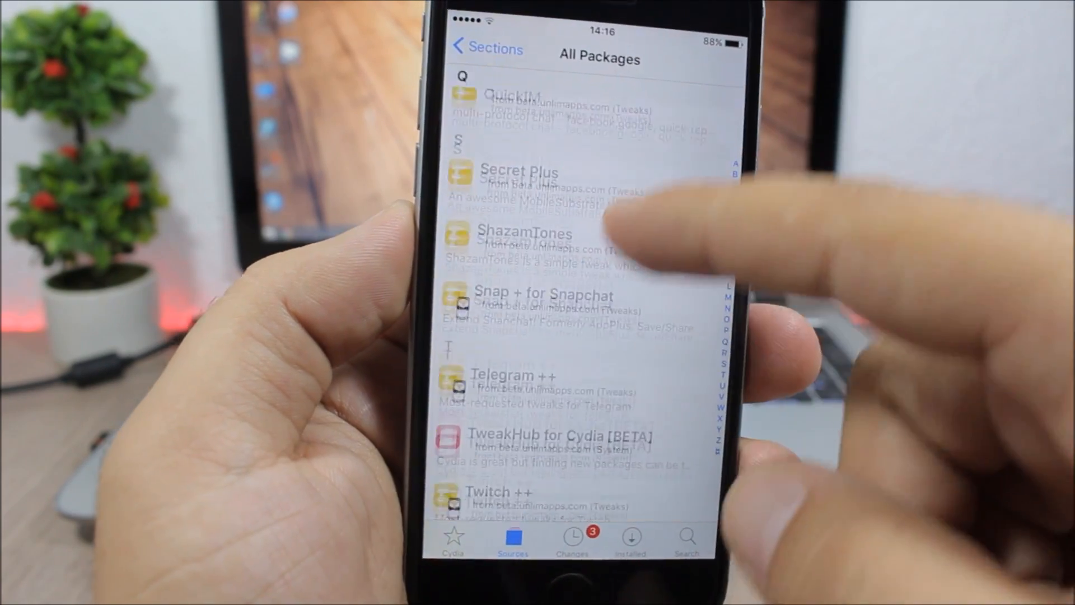
# Step: Scroll the unlimapps beta package list past Secret Plus, Snap + for Snapchat and Telegram ++
pyautogui.scroll(-3)
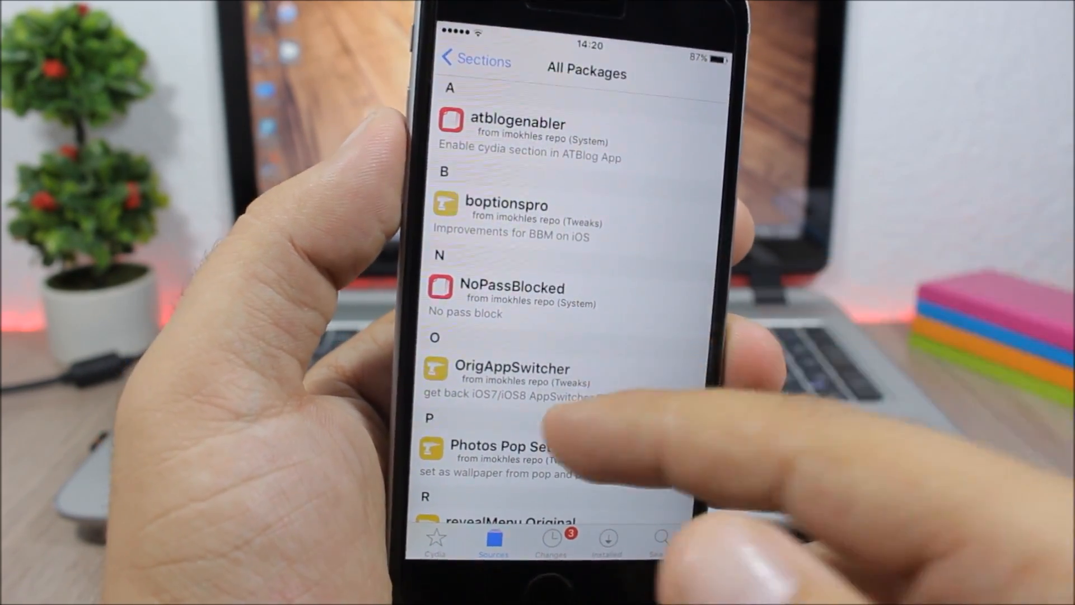
# Step: Scroll the imokhles package list showing atblogenabler, boptionspro and NoPassBlocked
pyautogui.scroll(3)
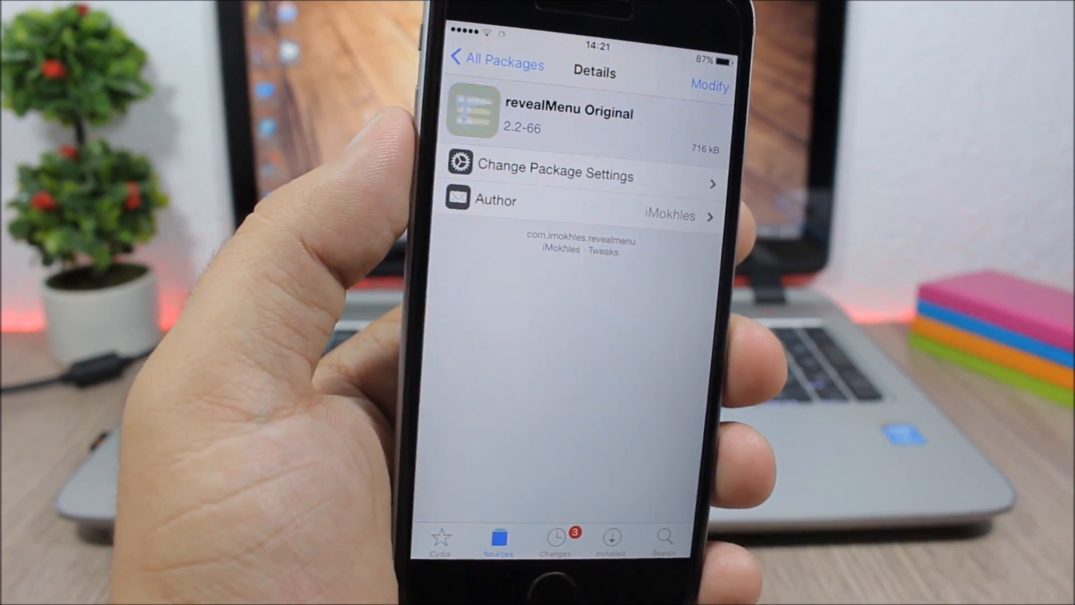
# Step: Scroll the revealMenu Original page to its 2.2-66 version, iOS 9.0–9.3.3 compatibility and downloads
pyautogui.scroll(-3)
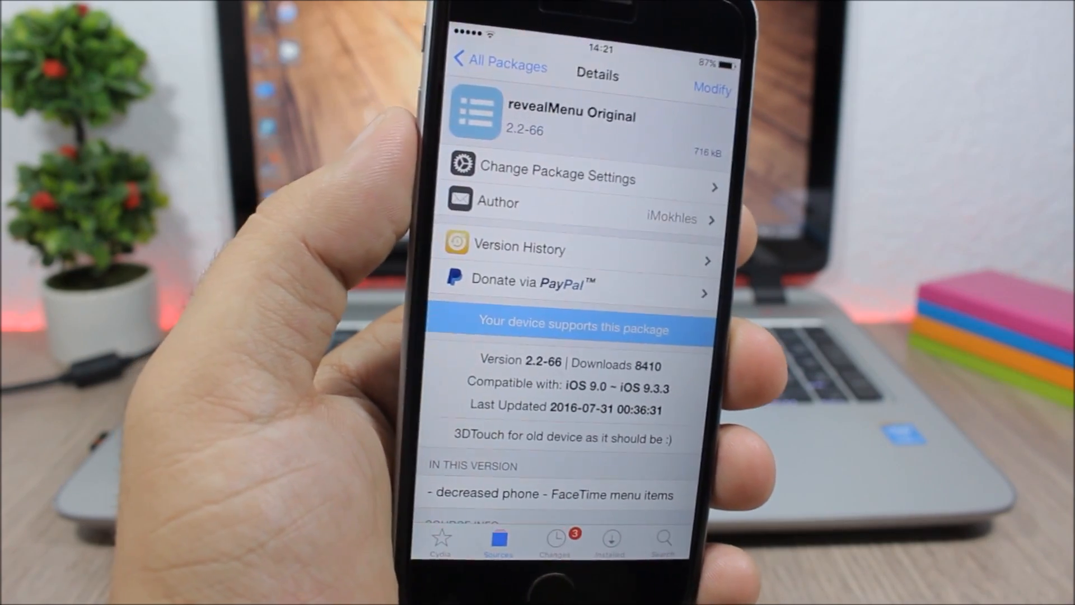